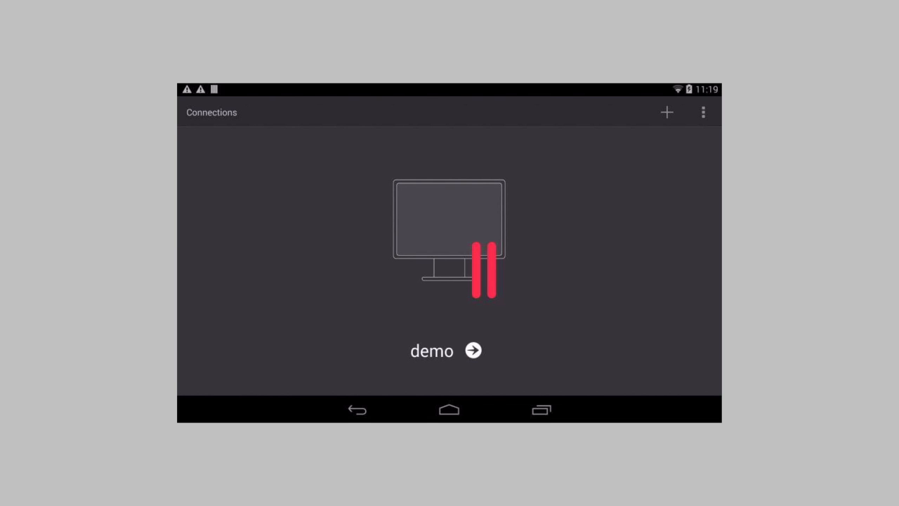
- Connect to the 'demo' farm and load the remote Excel start screen
{"action": "left_click", "coordinate": [474, 351]}
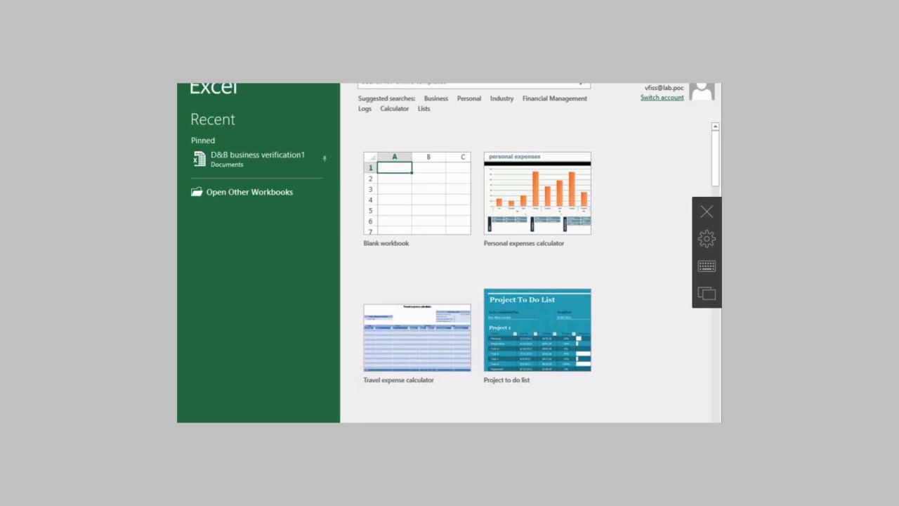
{"action": "mouse_move", "coordinate": [416, 194]}
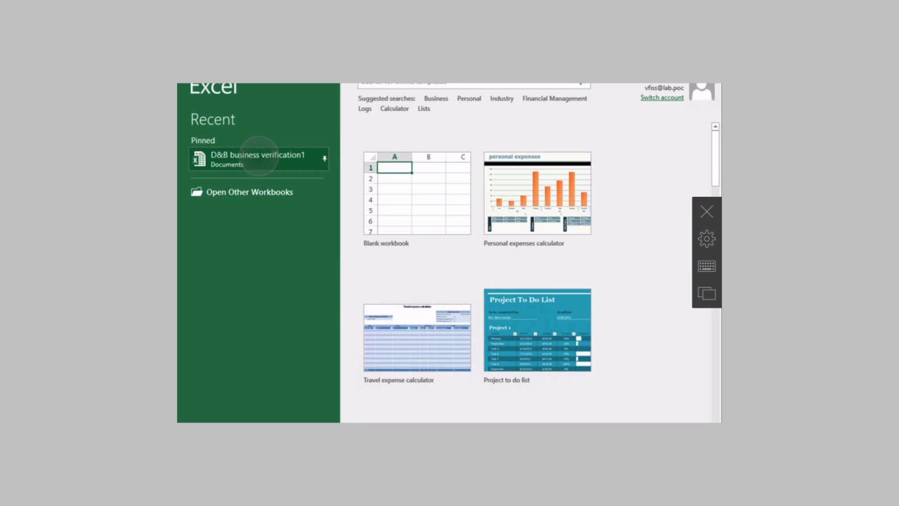
- Open the pinned D&B business verification1 workbook and enlarge its summary pie chart
{"action": "left_click", "coordinate": [254, 155]}
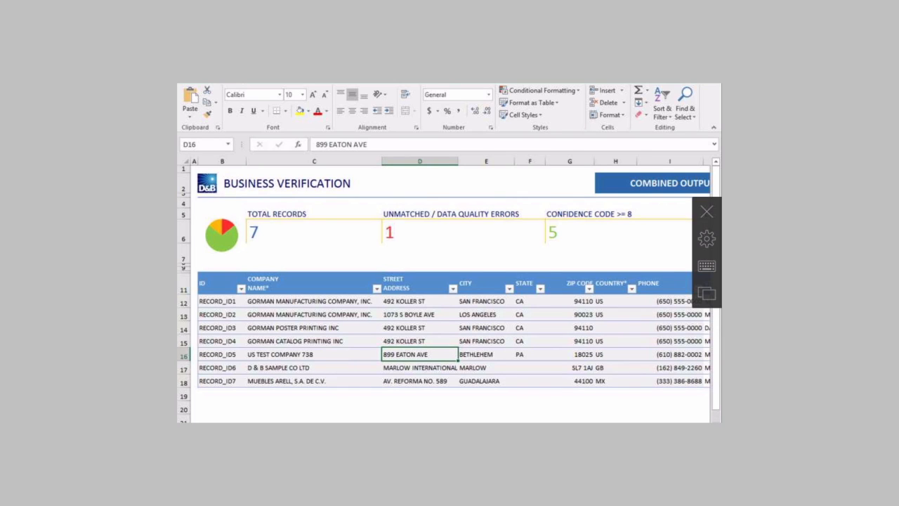
{"action": "left_click", "coordinate": [222, 236]}
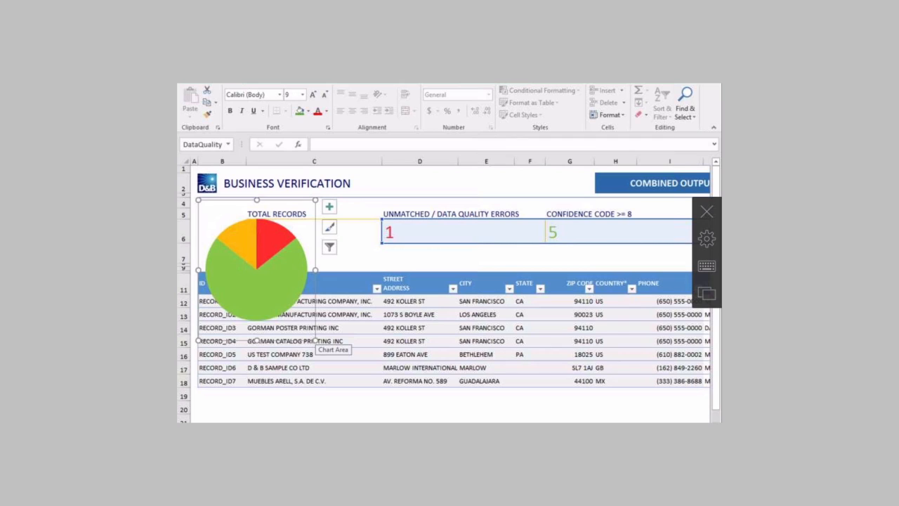
- Select the confidence count in cell G6 and show its Font Color options before File > Info
{"action": "left_click", "coordinate": [569, 232]}
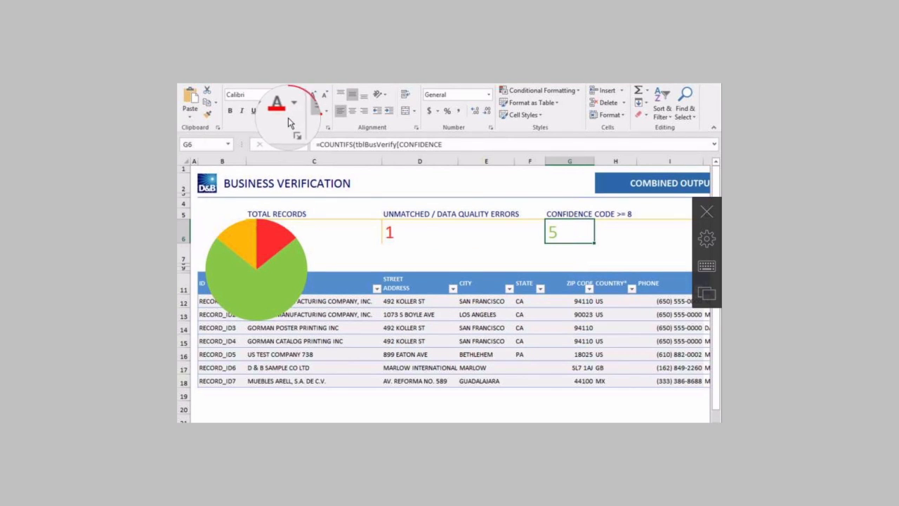
{"action": "mouse_move", "coordinate": [278, 113]}
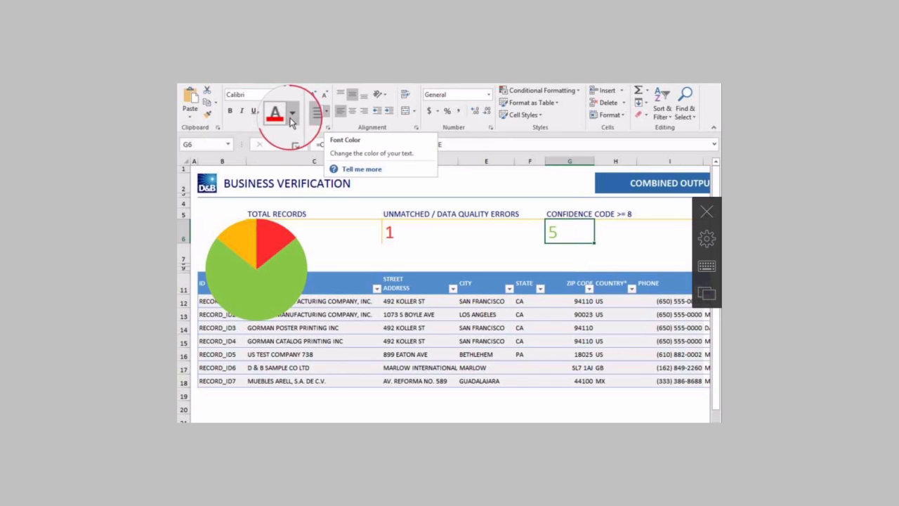
{"action": "left_click", "coordinate": [293, 112]}
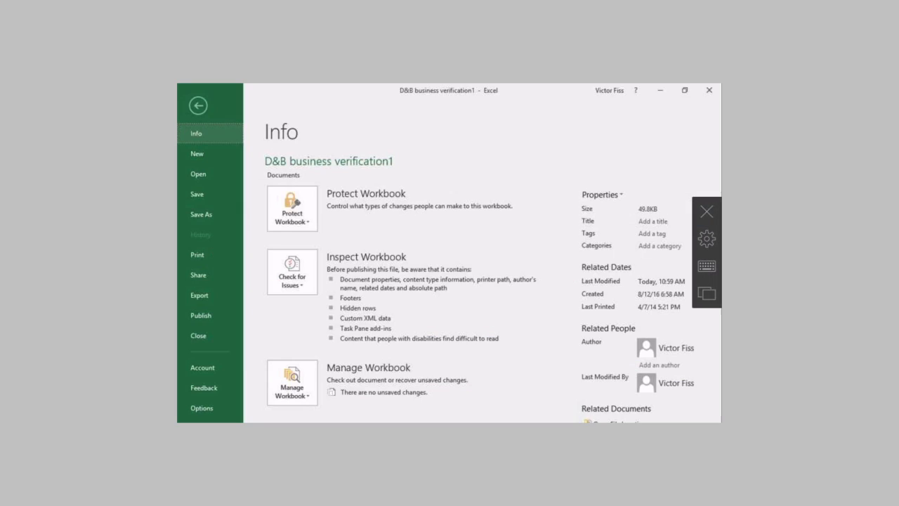
- Create a new workbook from the Personal expenses calculator template in Backstage
{"action": "left_click", "coordinate": [197, 154]}
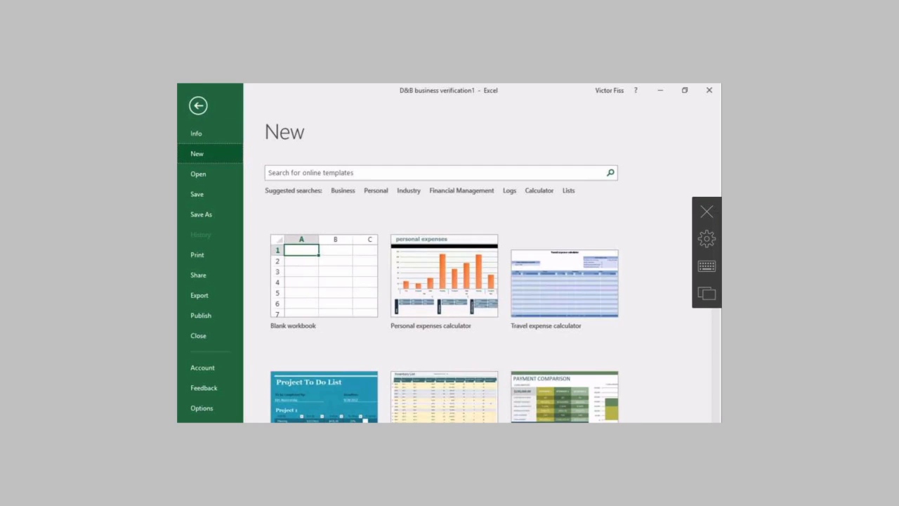
{"action": "left_click", "coordinate": [441, 278]}
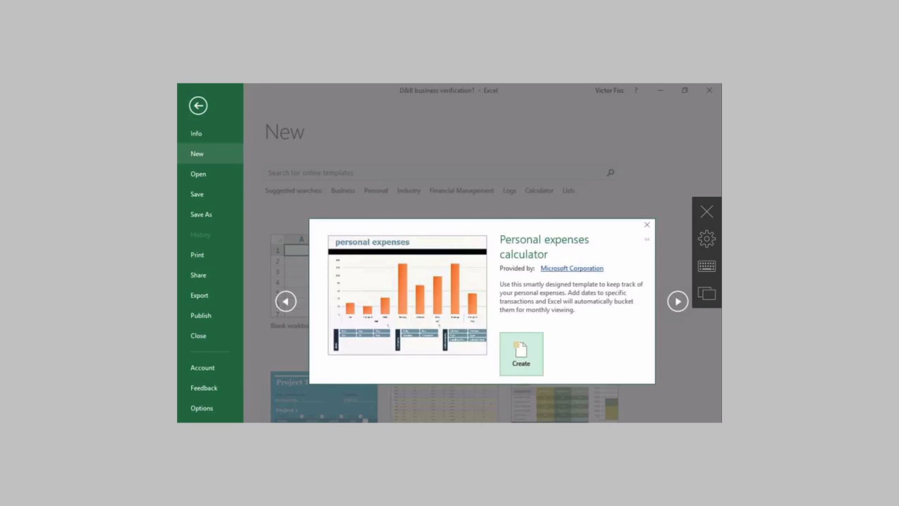
{"action": "left_click", "coordinate": [520, 352]}
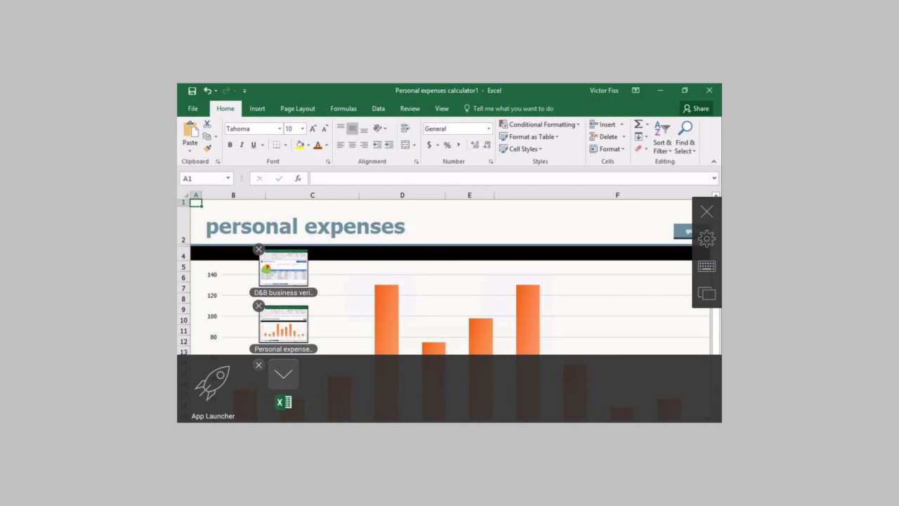
- Return to the demo farm's published app list with the Microsoft Office folder shown
{"action": "left_click", "coordinate": [282, 266]}
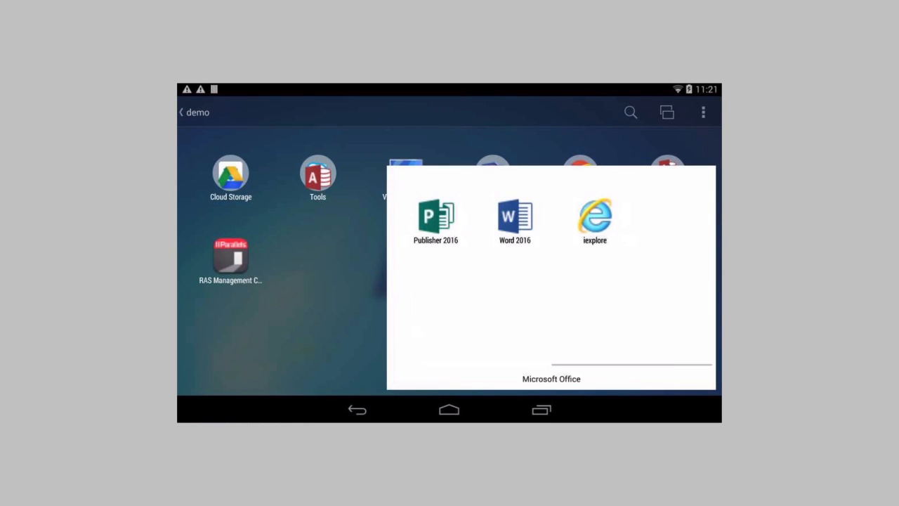
- Launch Word 2016, write 'Hi There.' in a blank document, then return to the Excel workbook
{"action": "left_click", "coordinate": [514, 213]}
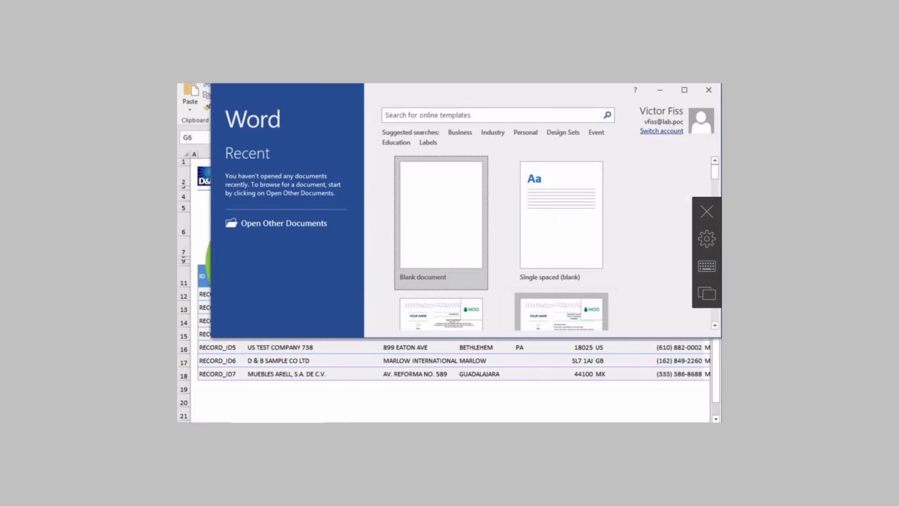
{"action": "left_click", "coordinate": [441, 217]}
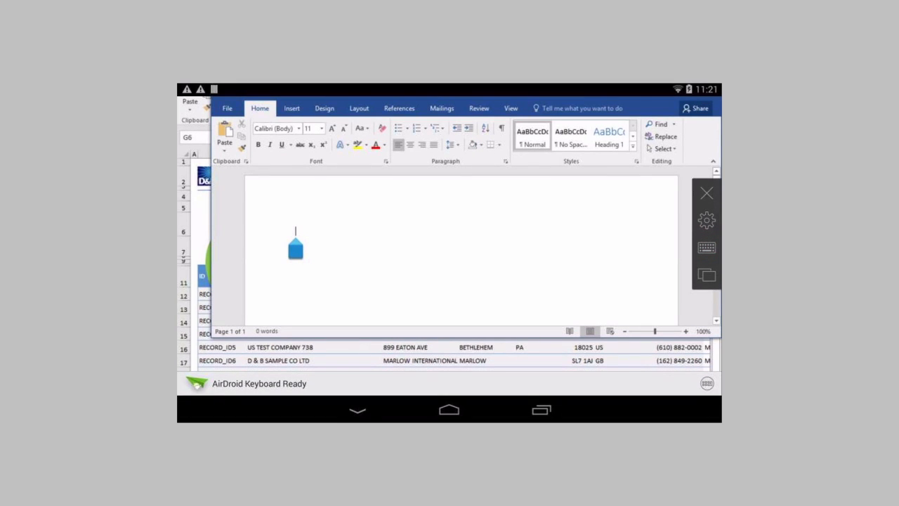
{"action": "type", "text": "Hi There"}
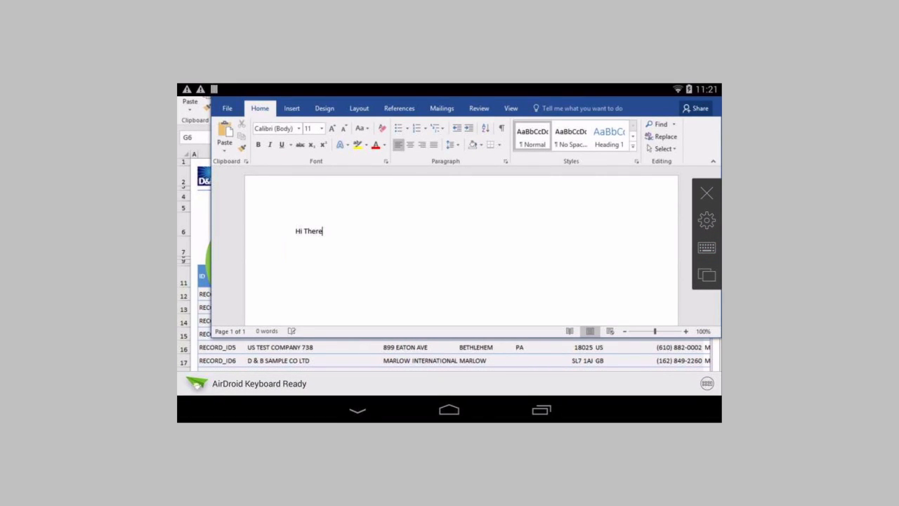
{"action": "type", "text": "."}
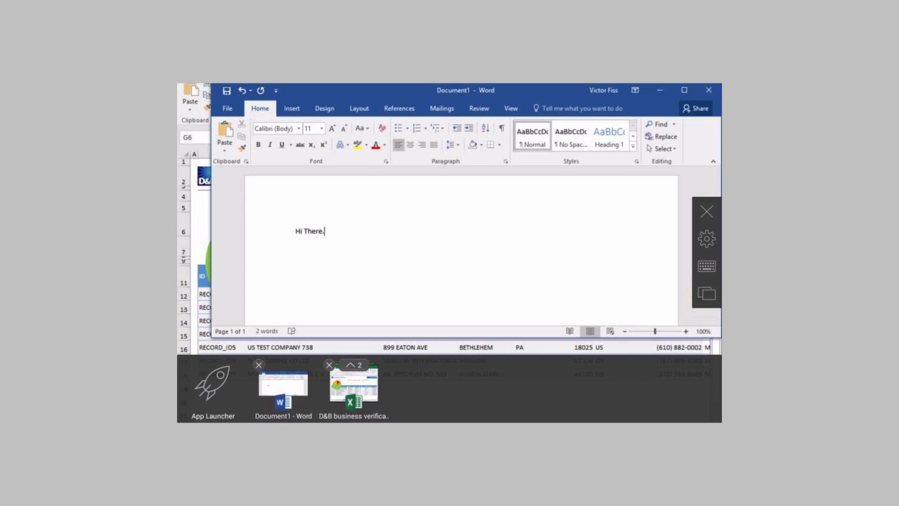
{"action": "left_click", "coordinate": [705, 90]}
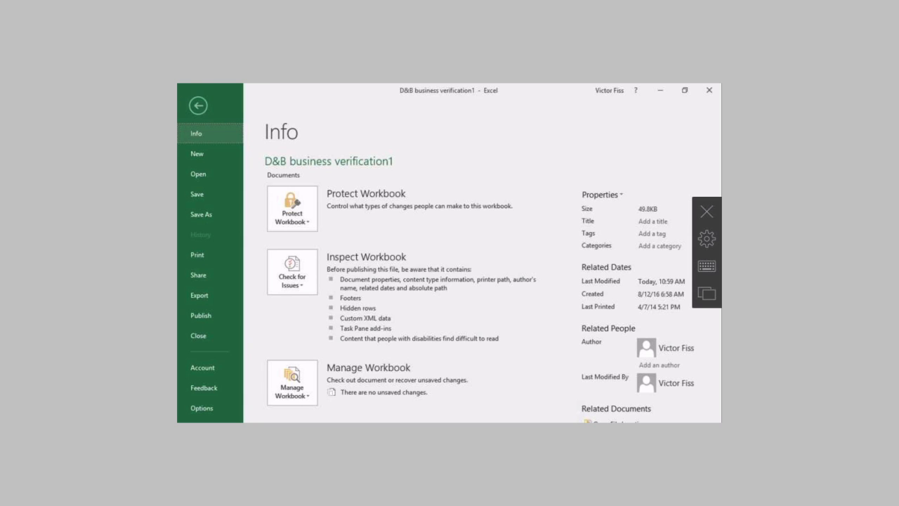
- Show the Print page preview for the business verification sheet from Backstage
{"action": "left_click", "coordinate": [196, 254]}
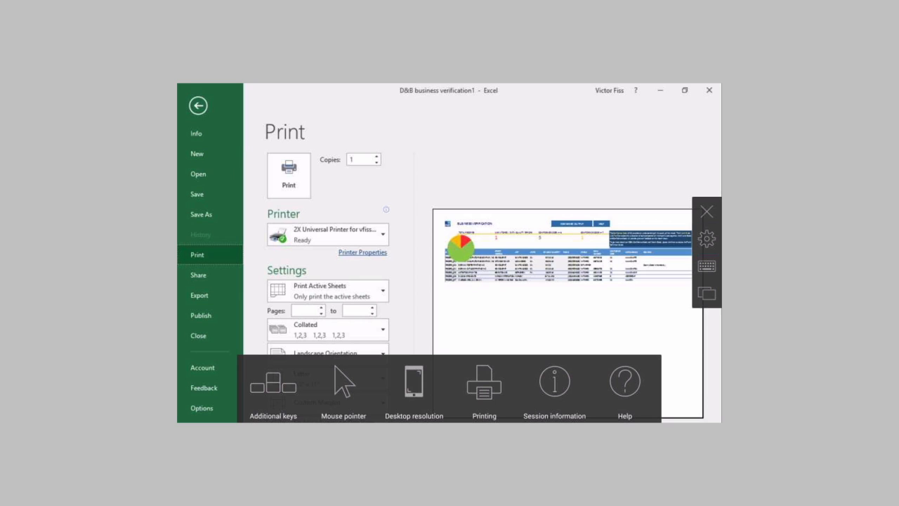
- Enable RAS mouse pointer mode and scroll the Print page to further settings
{"action": "left_click", "coordinate": [343, 386]}
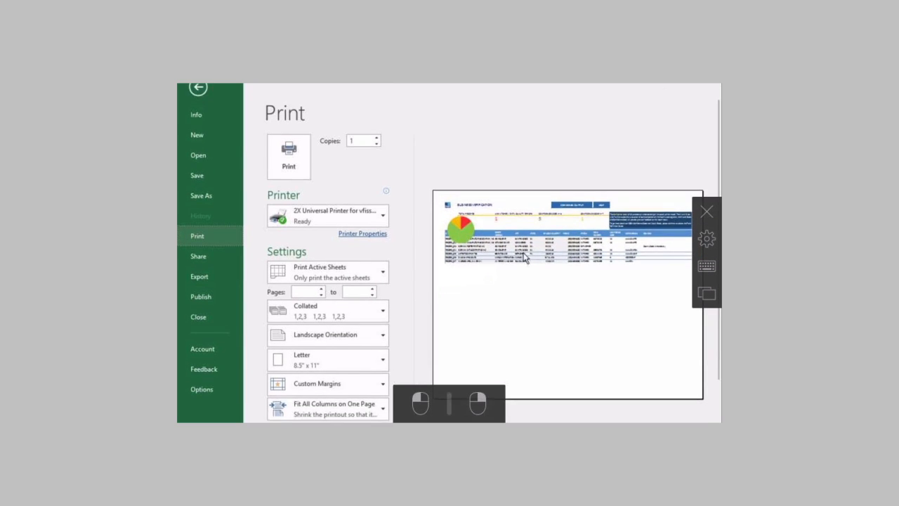
{"action": "scroll", "scroll_direction": "down", "scroll_amount": 3}
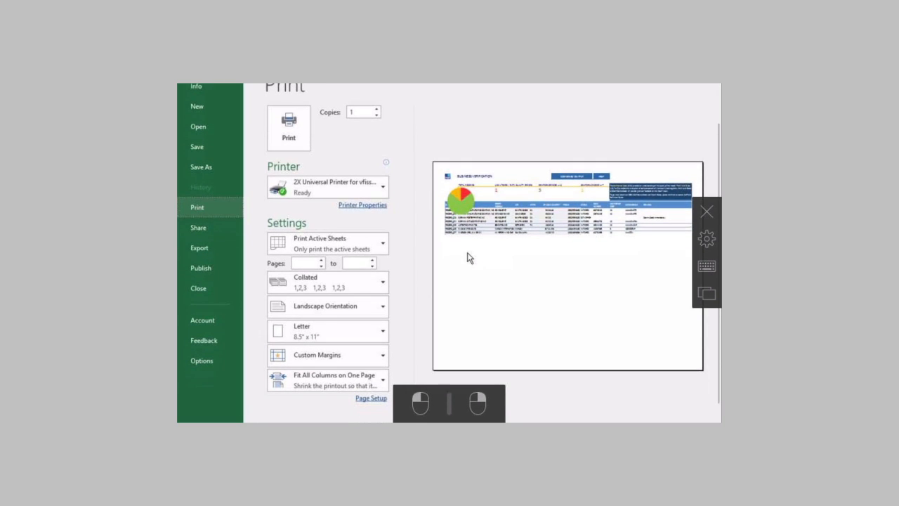